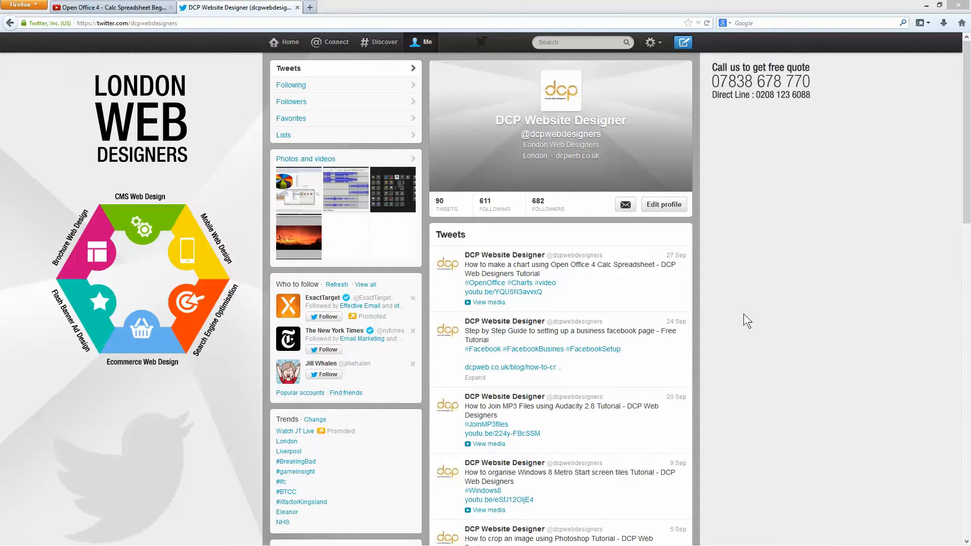
pyautogui.moveTo(743, 147)
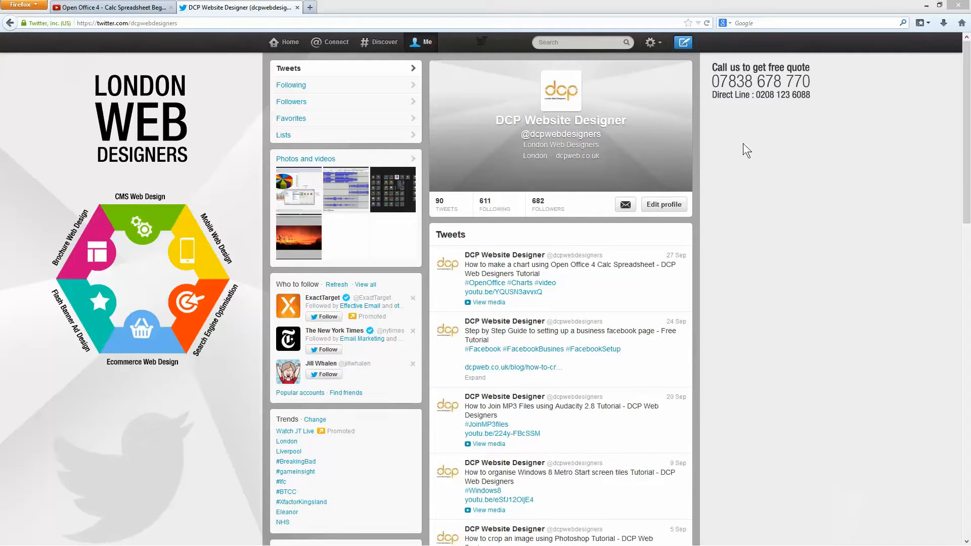
pyautogui.moveTo(701, 262)
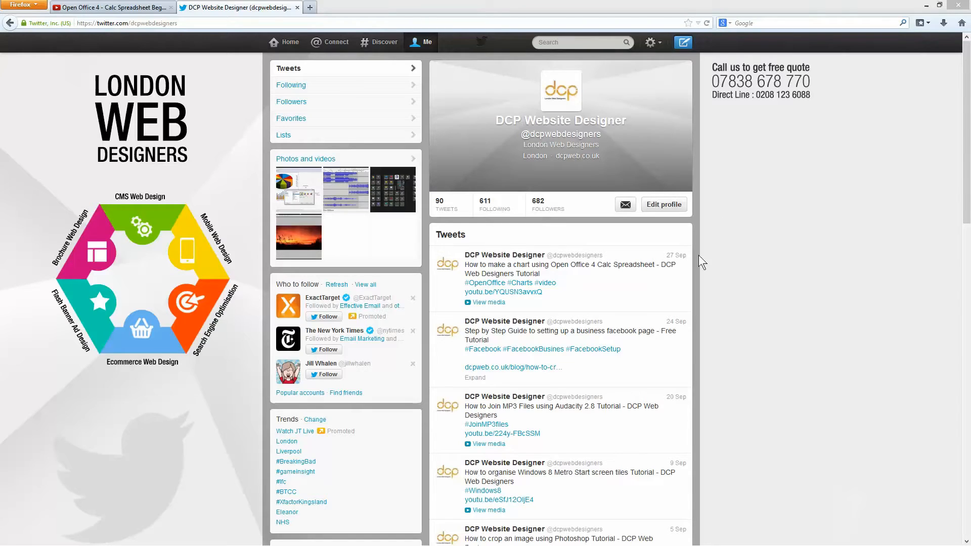
pyautogui.moveTo(495, 291)
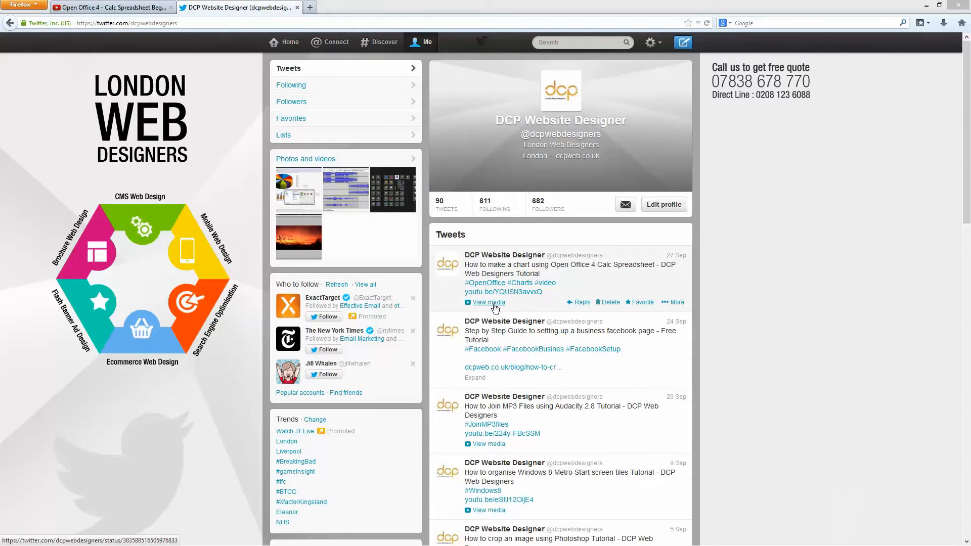
pyautogui.moveTo(747, 254)
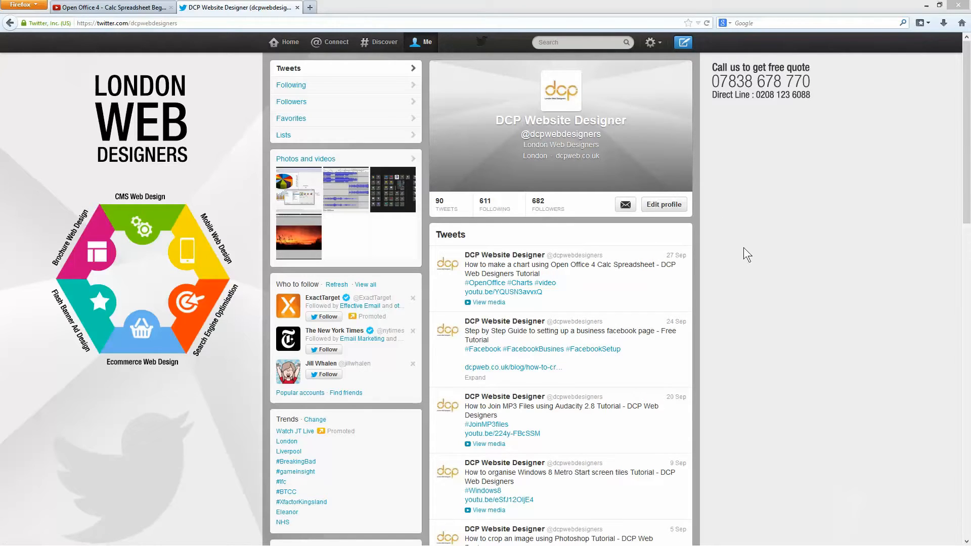
pyautogui.moveTo(751, 247)
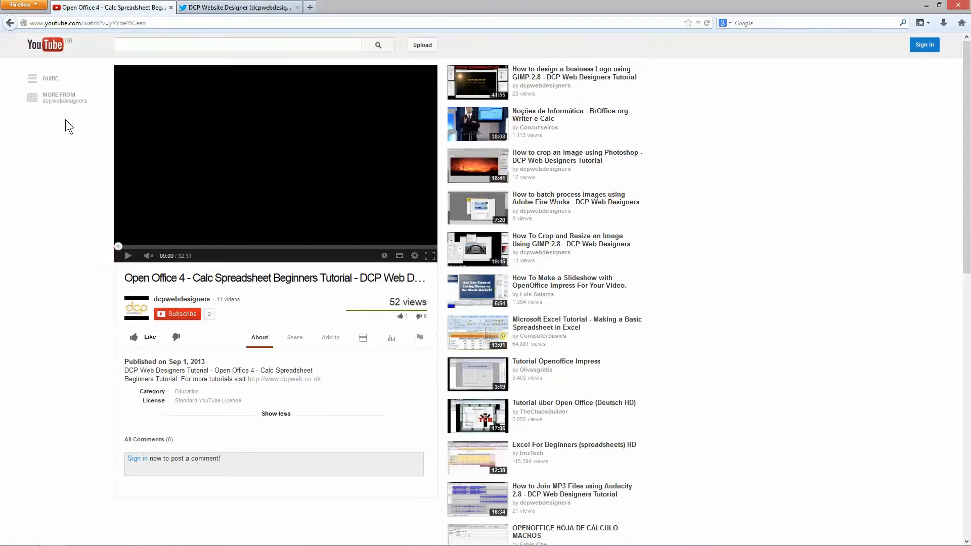
pyautogui.moveTo(247, 282)
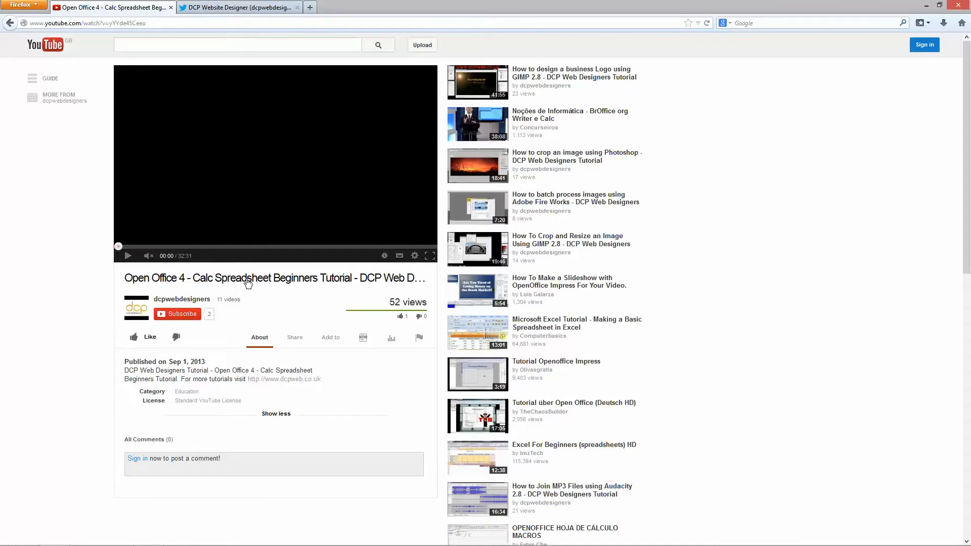
pyautogui.moveTo(118, 290)
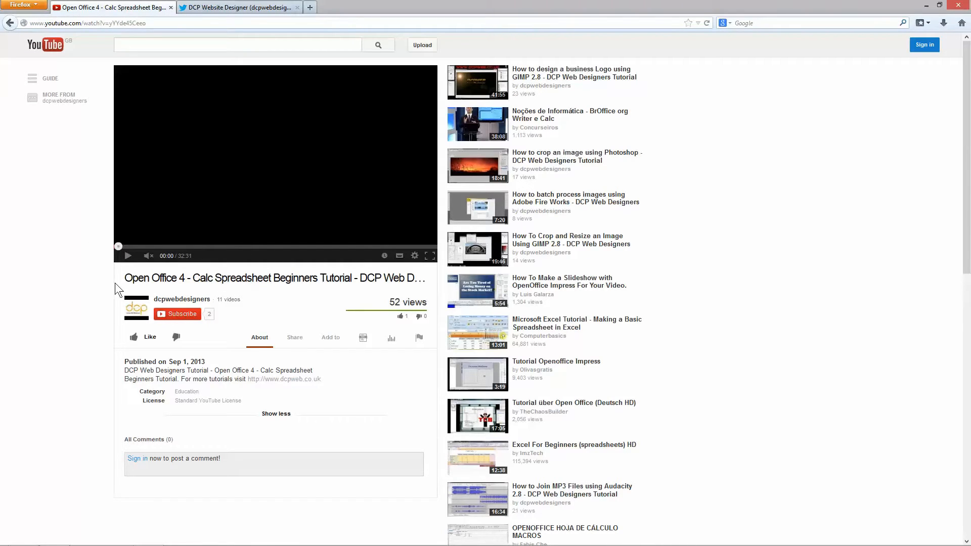
# Copy the video's Twitter share text and short link from YouTube, then close the share window
pyautogui.doubleClick(150, 278)
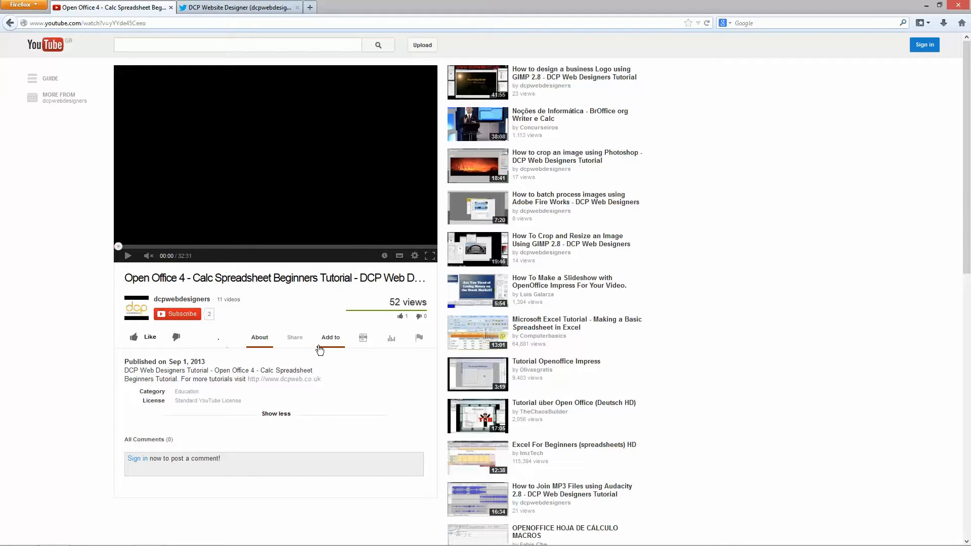
pyautogui.moveTo(295, 337)
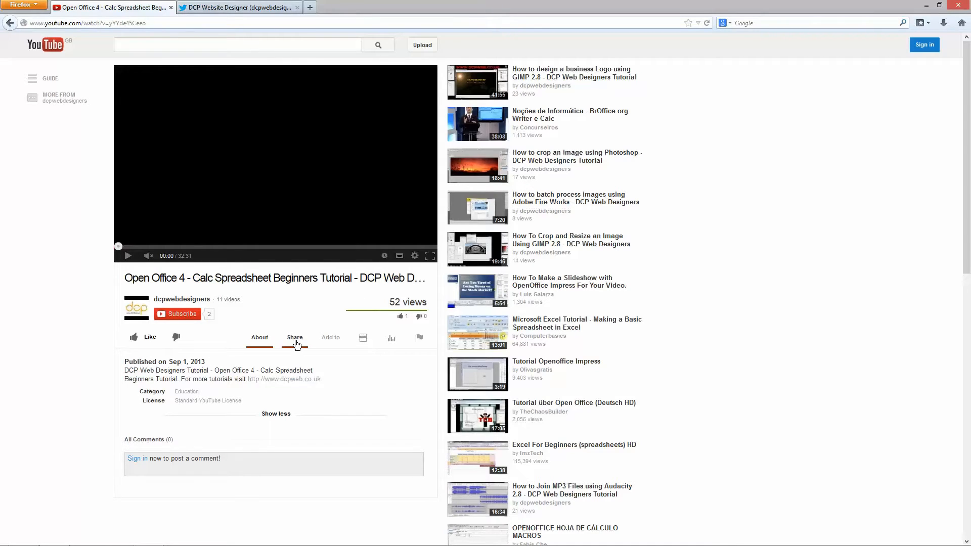
pyautogui.click(295, 337)
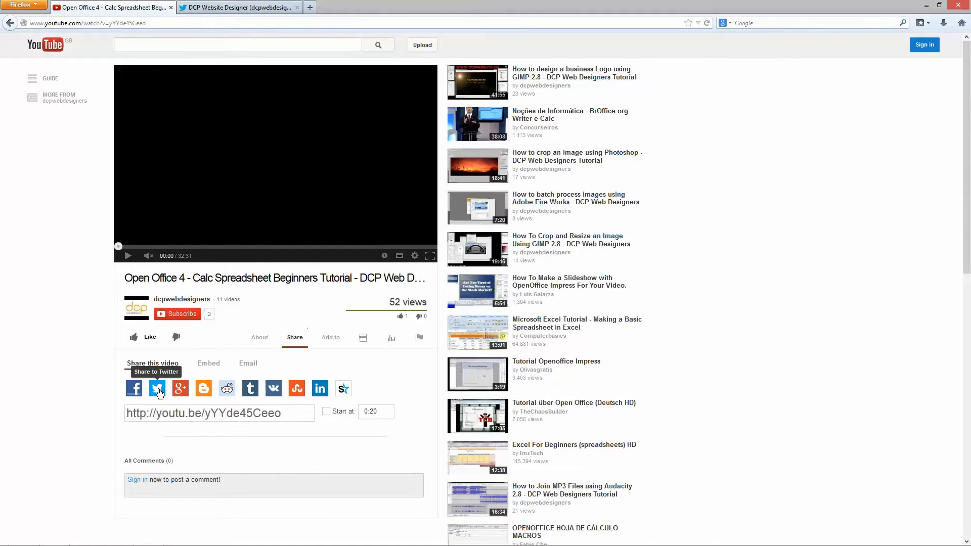
pyautogui.click(157, 388)
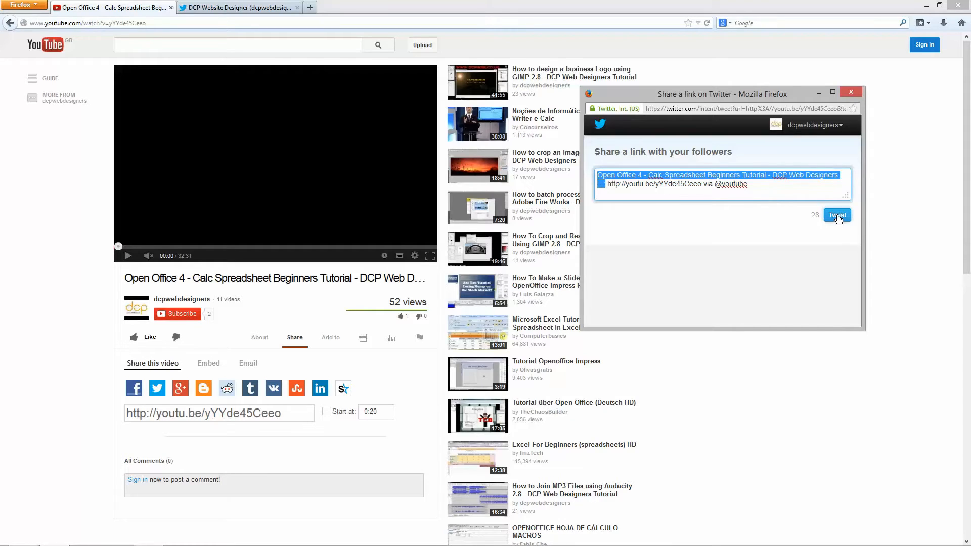
pyautogui.moveTo(798, 133)
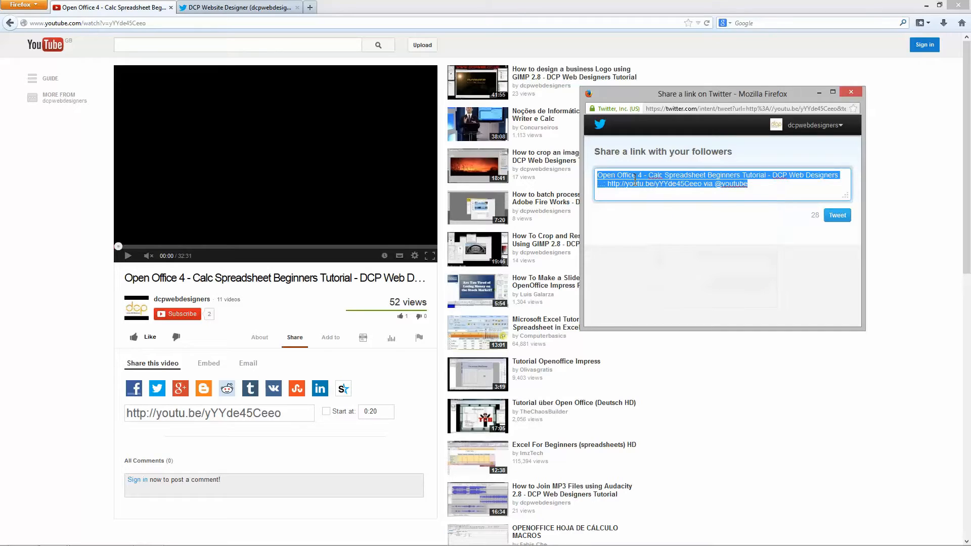
pyautogui.moveTo(852, 93)
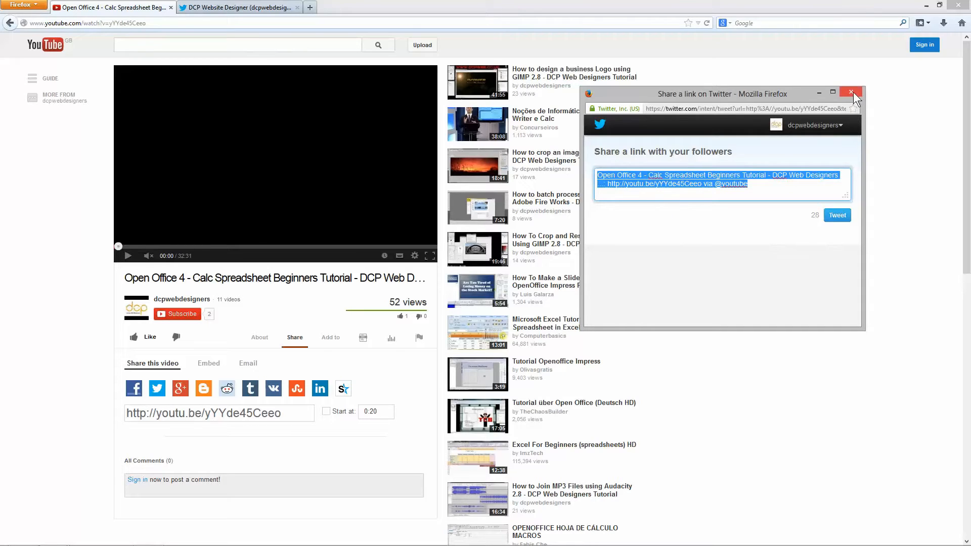
pyautogui.click(852, 93)
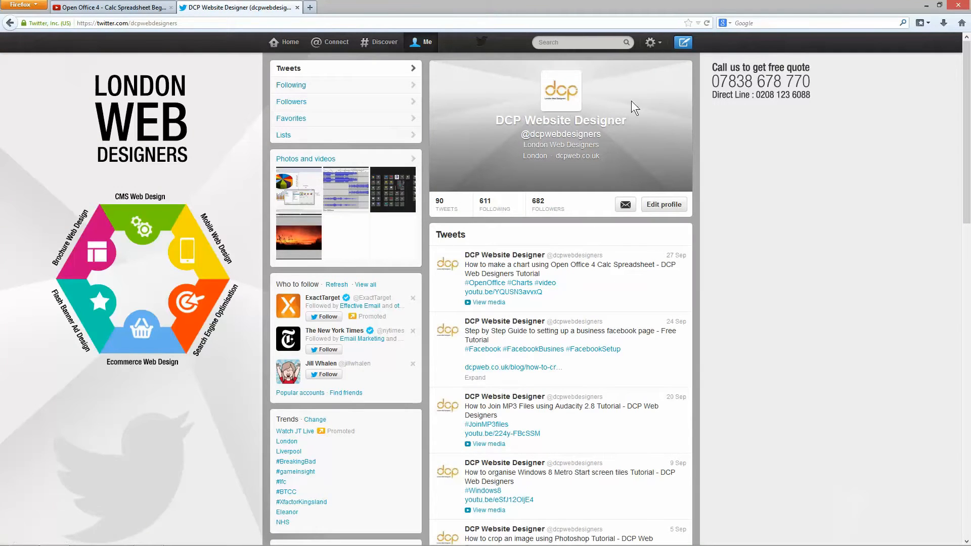
pyautogui.moveTo(684, 46)
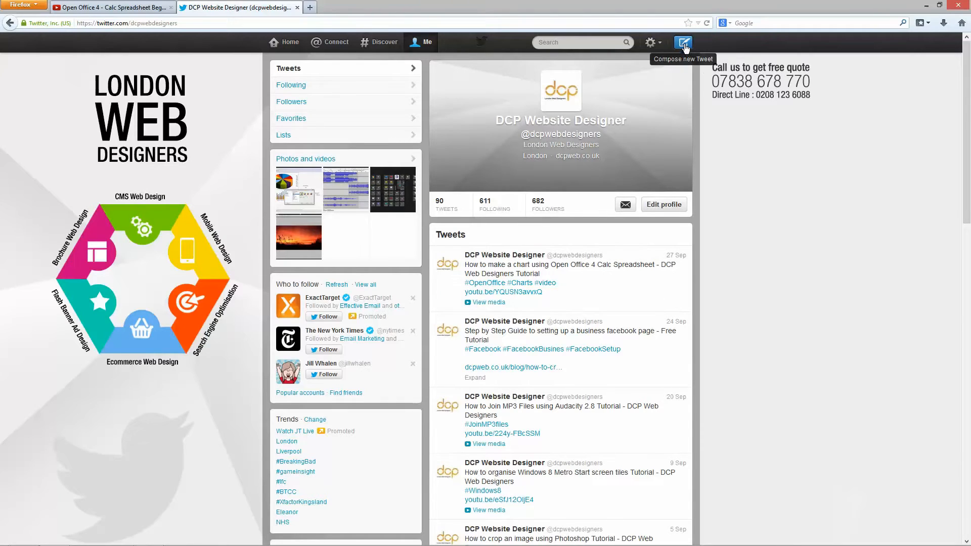
pyautogui.click(683, 42)
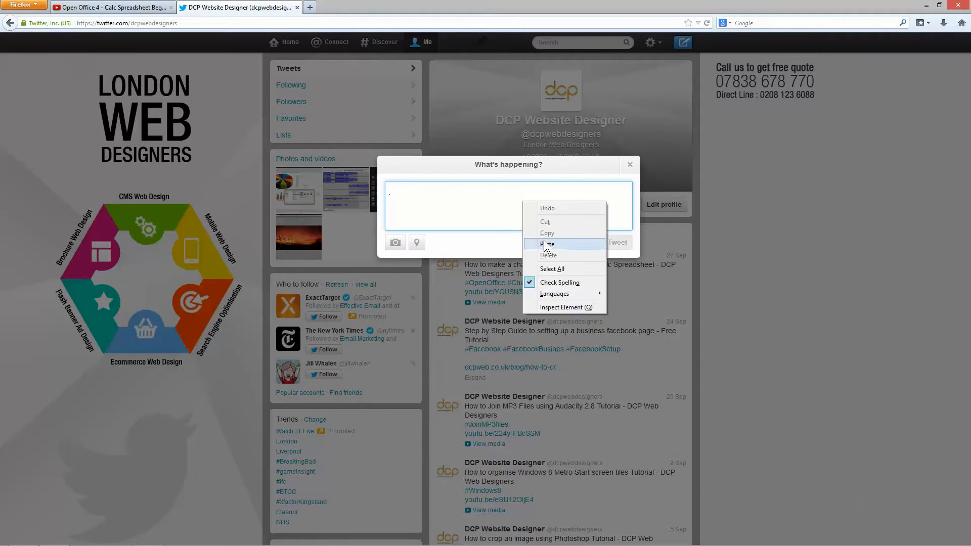
pyautogui.click(546, 243)
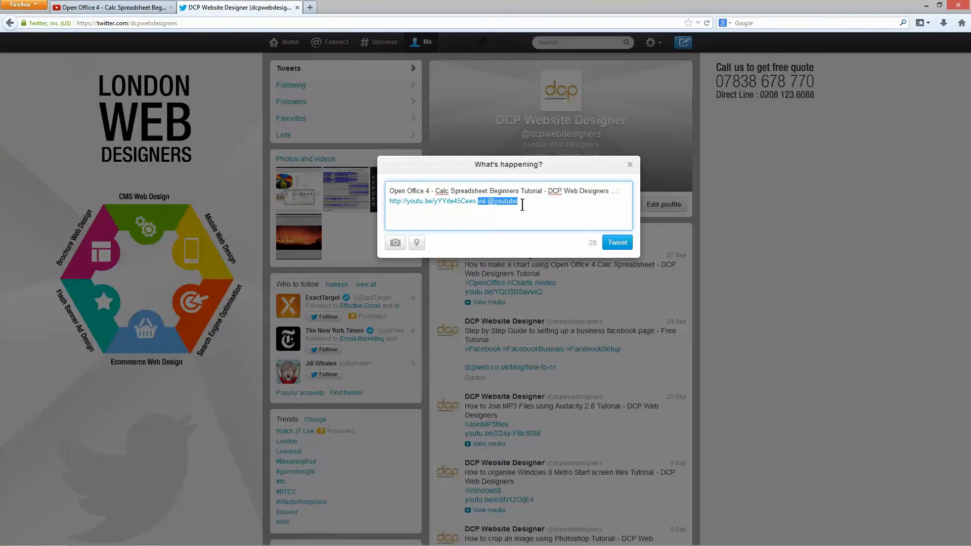
pyautogui.press('Delete')
pyautogui.write('Tutorial')
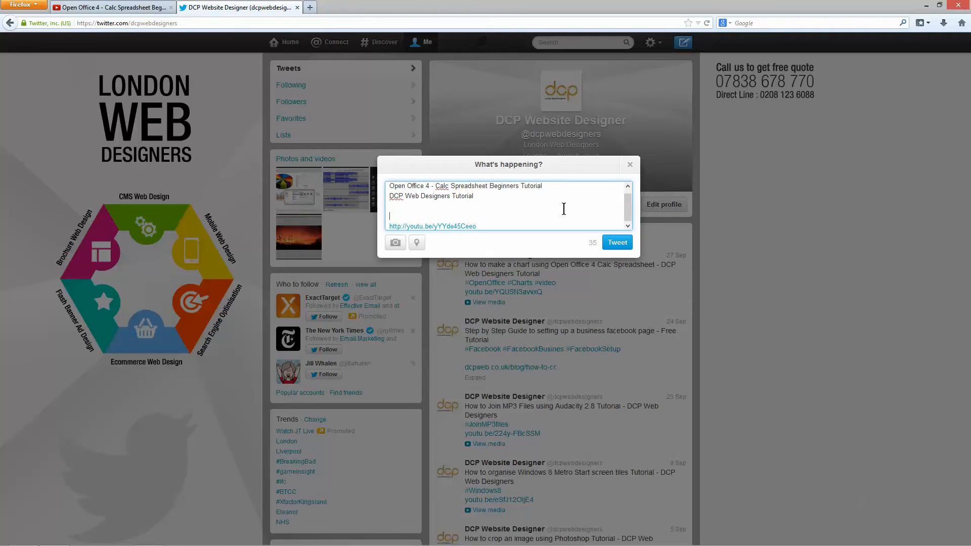
# Remove the extra blank line above the short link in the draft
pyautogui.press('backspace')
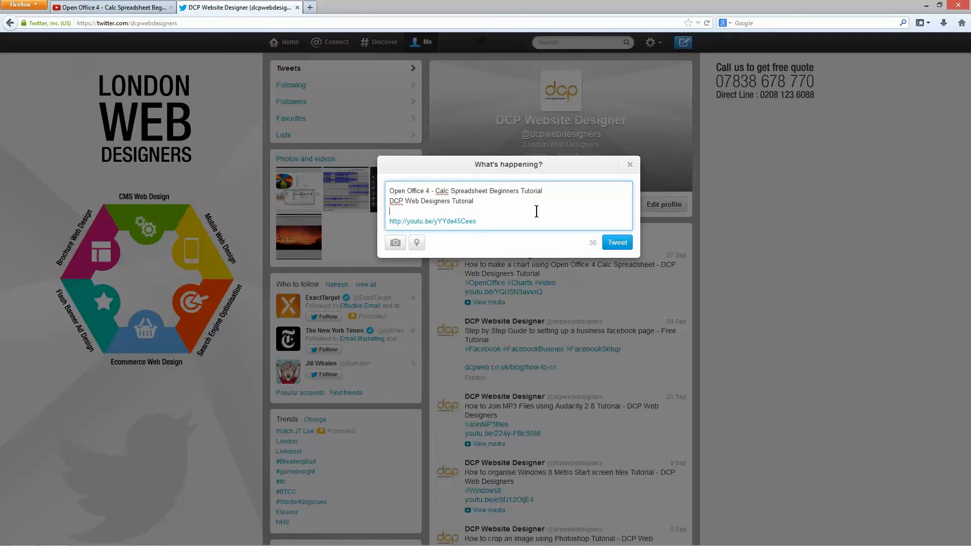
# Type '#OpenOffice #CalcTutorial #VideoTutorial' on the empty line above the youtu.be link
pyautogui.write('#')
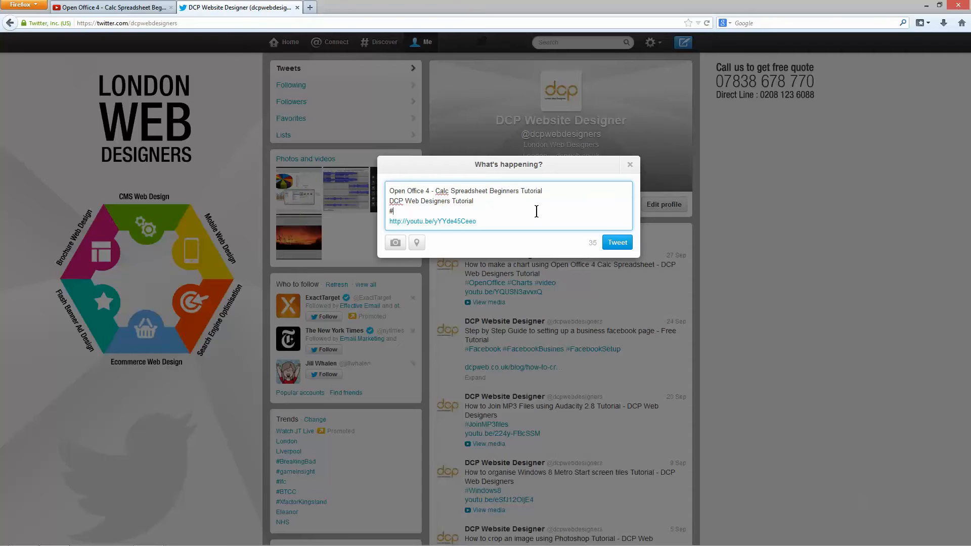
pyautogui.write('O')
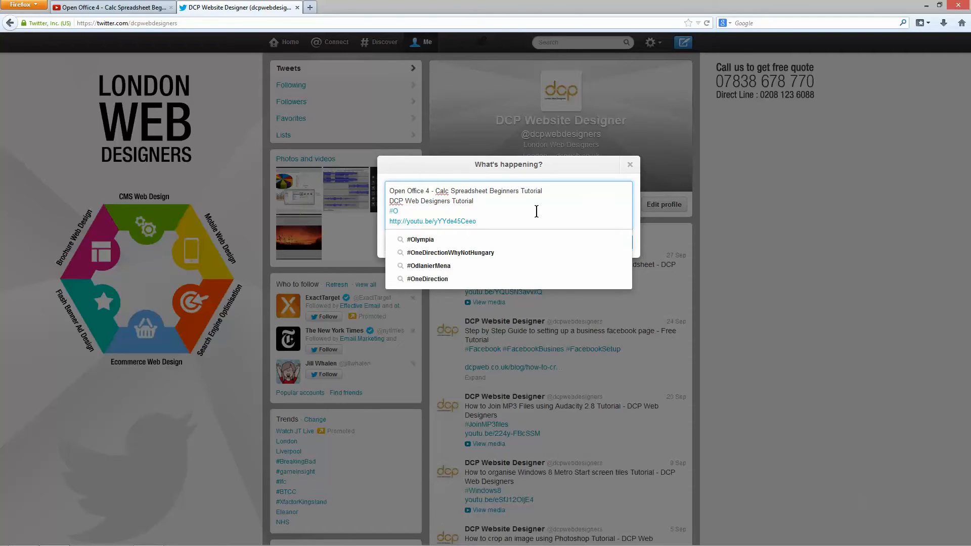
pyautogui.write('penO')
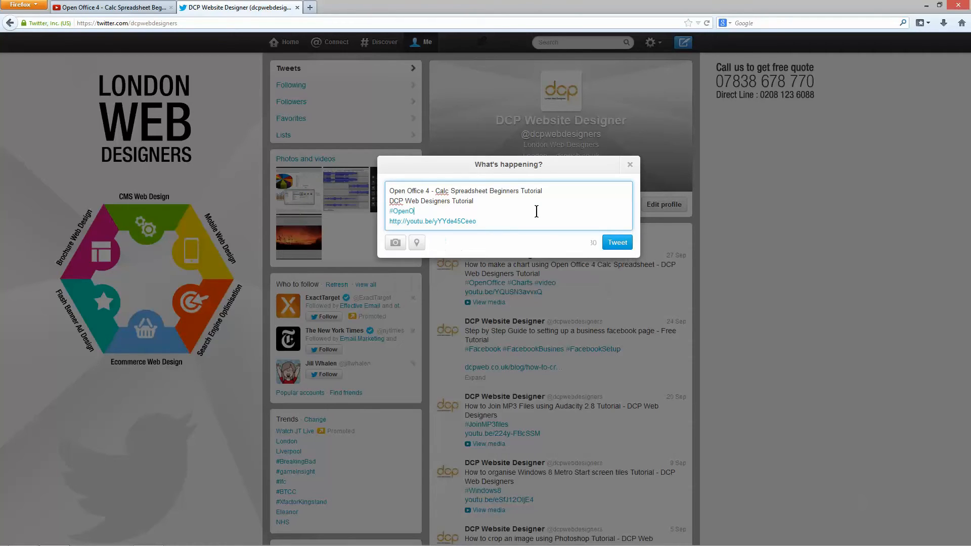
pyautogui.write('ffice')
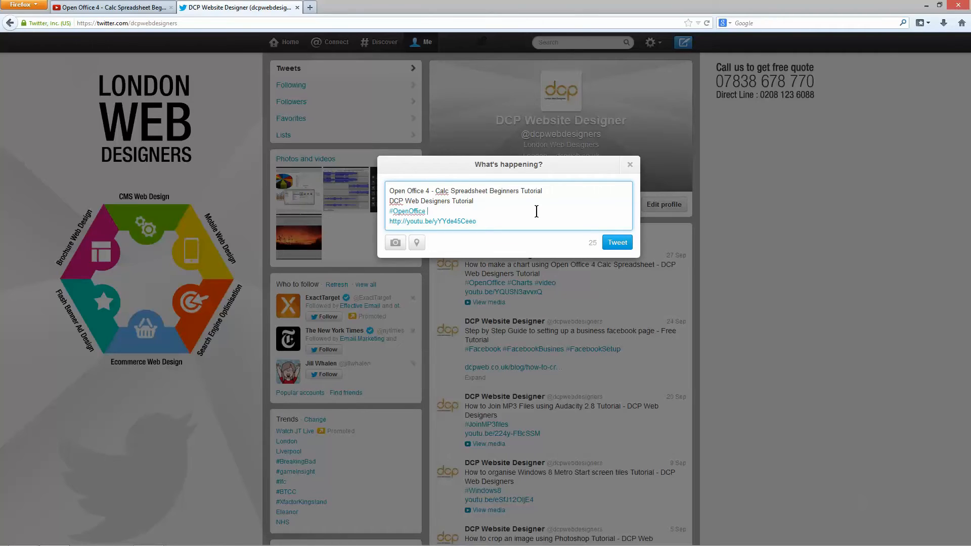
pyautogui.write('#')
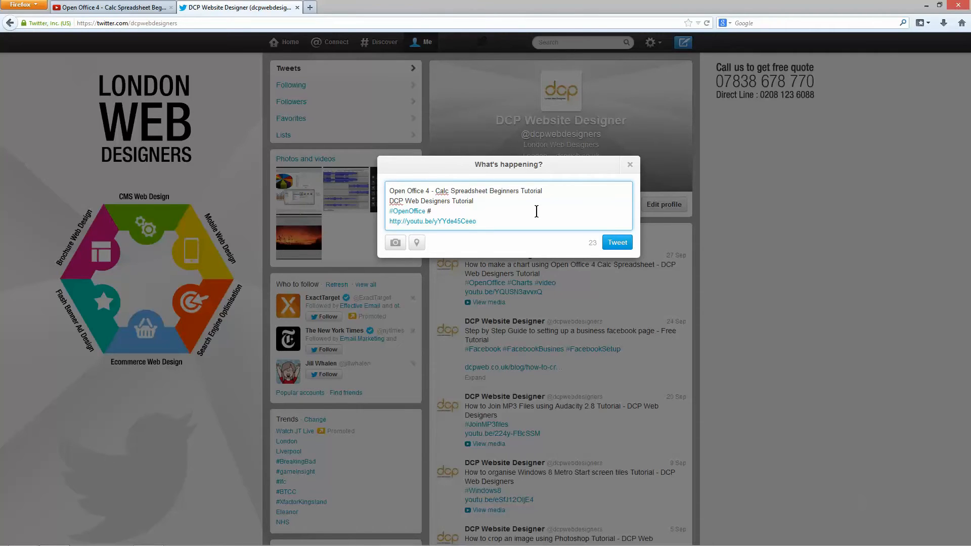
pyautogui.write('Calc')
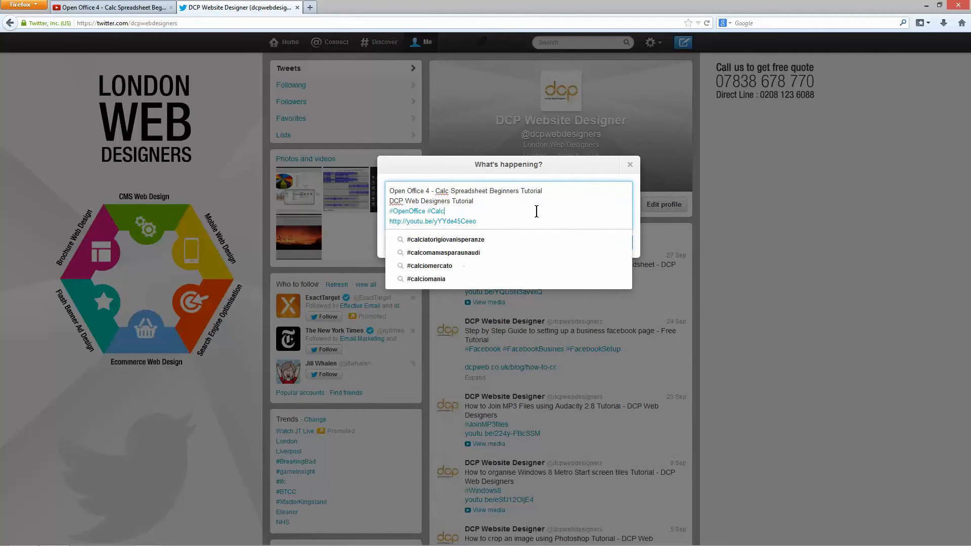
pyautogui.write('Tut')
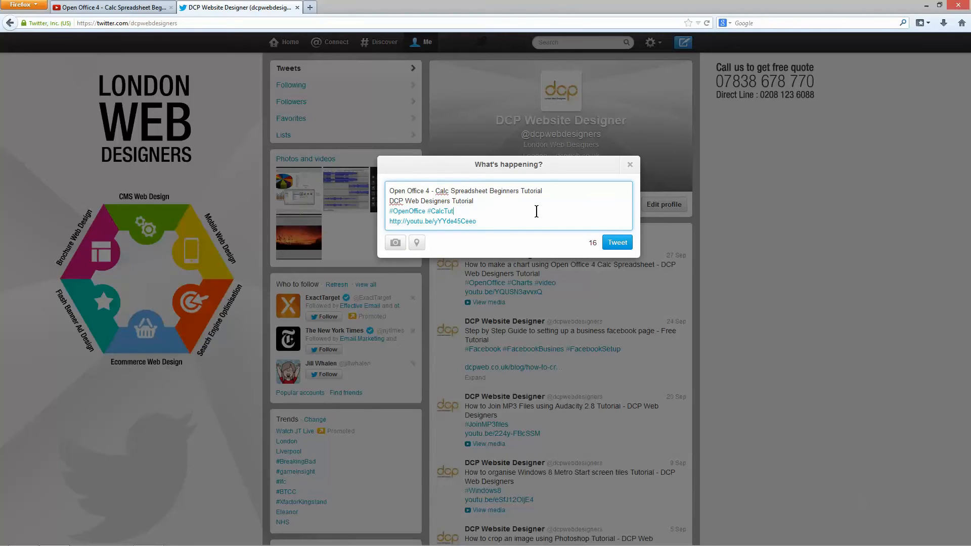
pyautogui.write('orial')
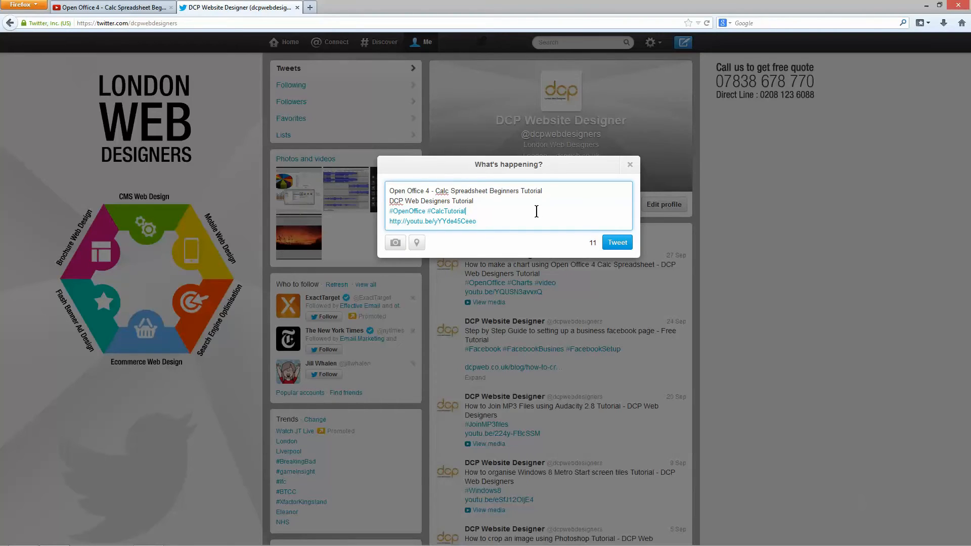
pyautogui.write('#Video')
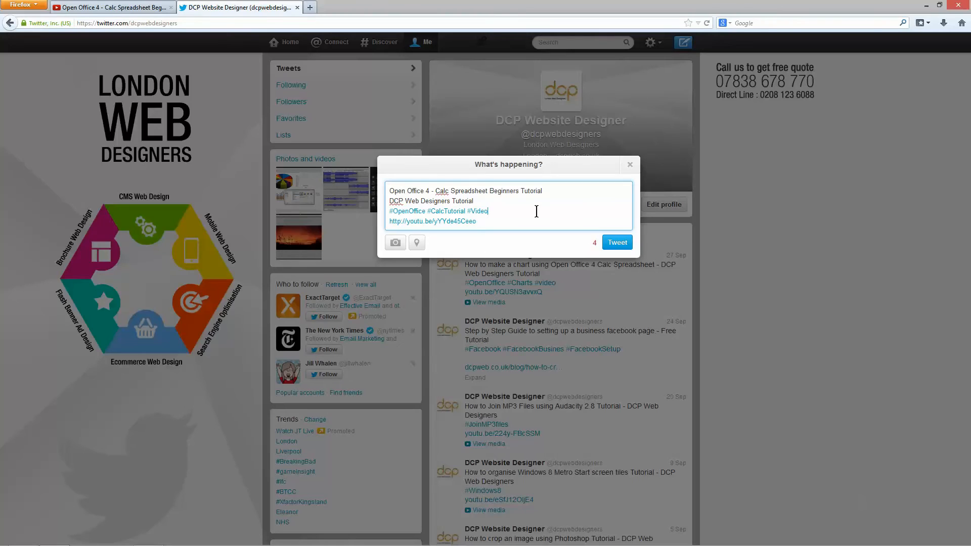
pyautogui.write('Tutorial')
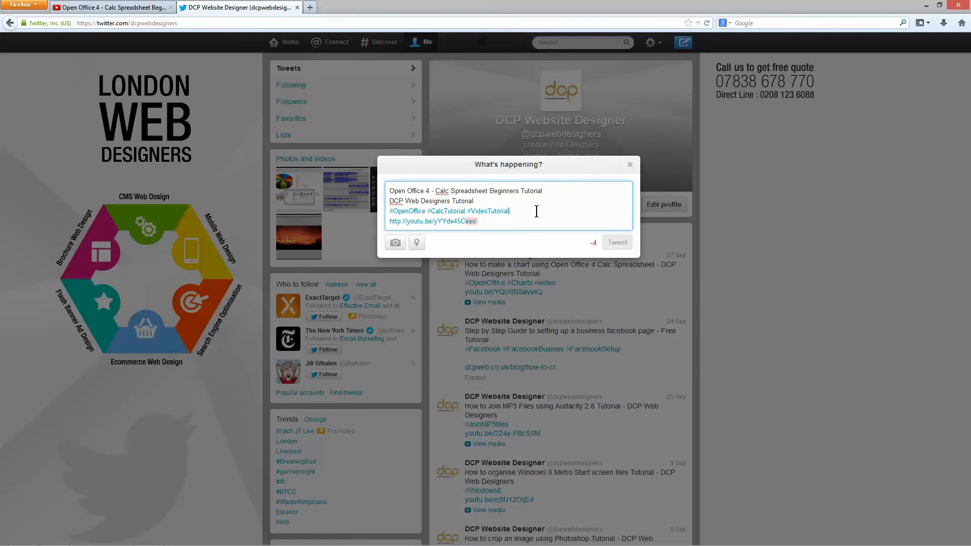
pyautogui.moveTo(591, 246)
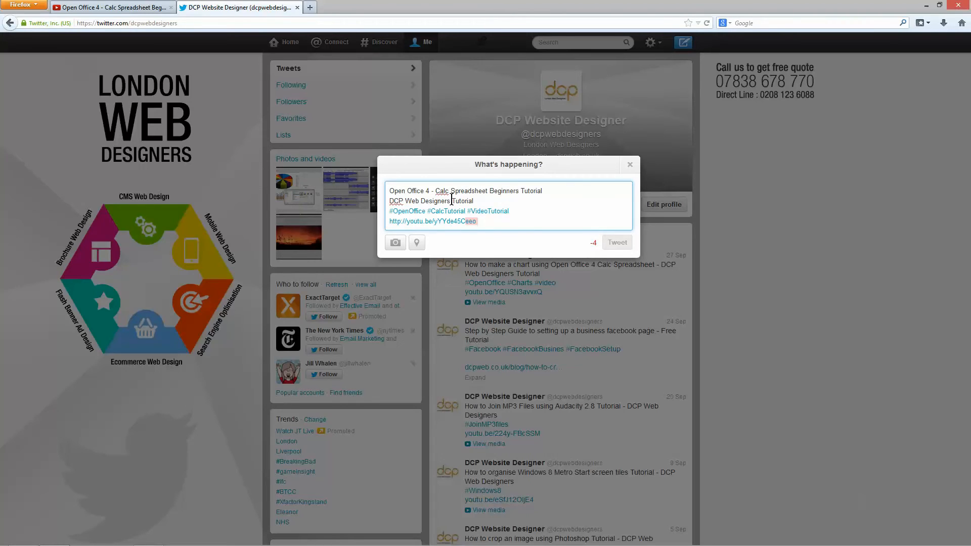
# Delete 'Tutorial' after 'DCP Web Designers' and post the tweet
pyautogui.doubleClick(454, 201)
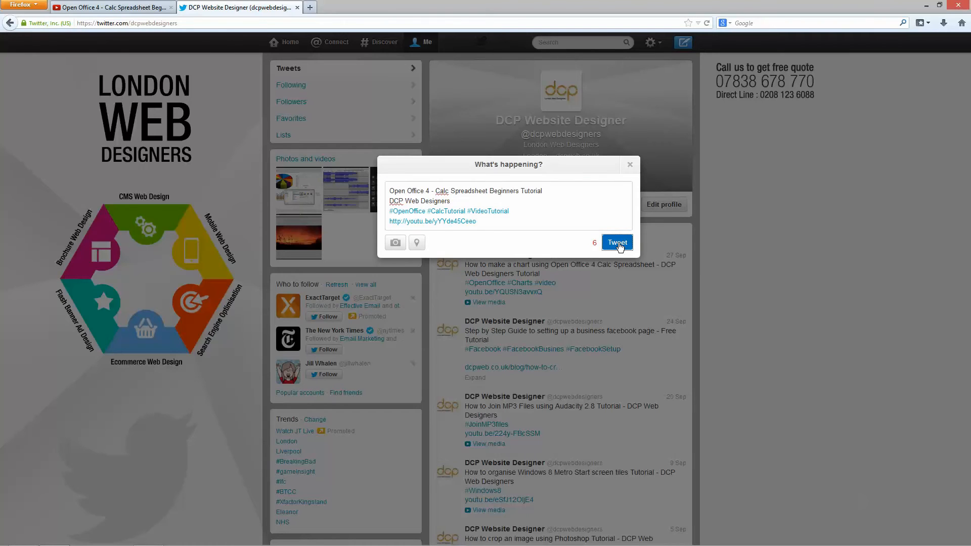
pyautogui.click(616, 242)
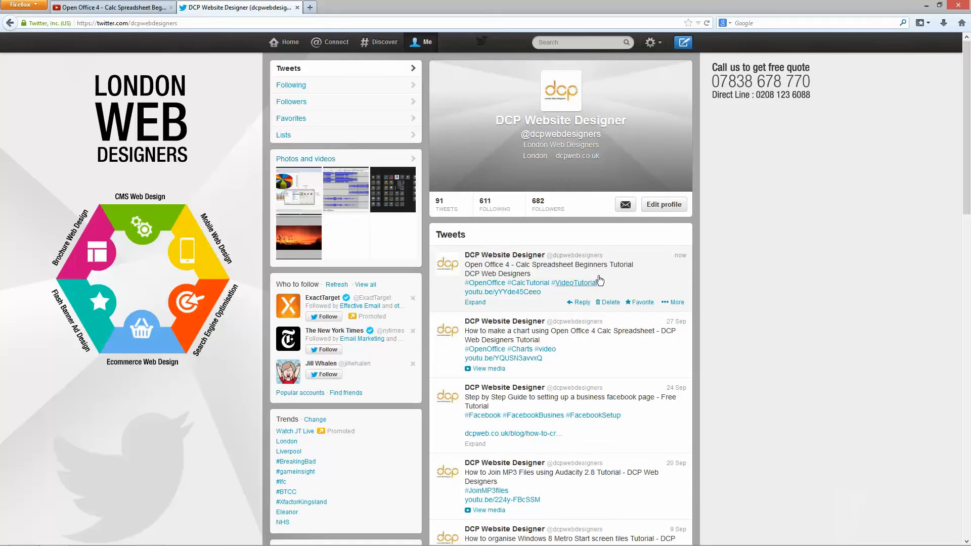
pyautogui.moveTo(717, 20)
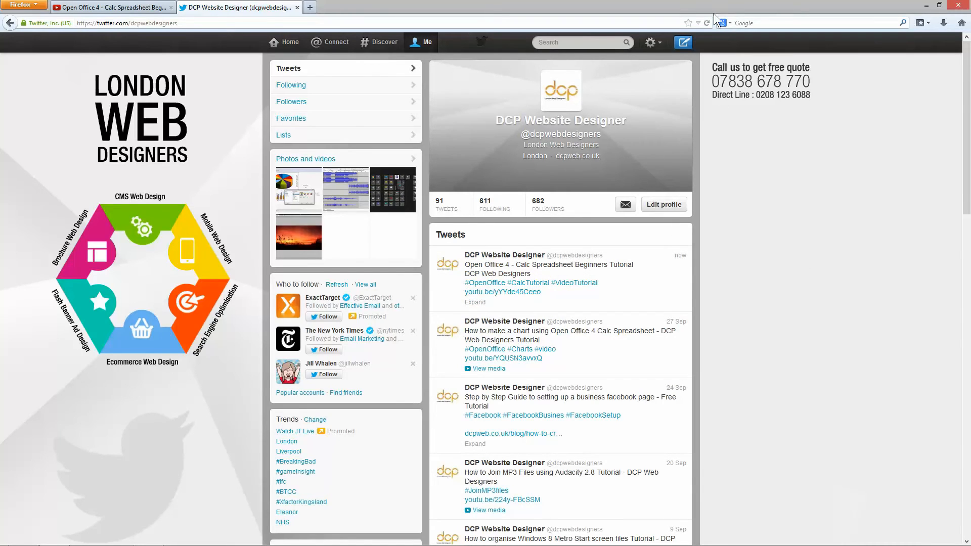
pyautogui.moveTo(706, 23)
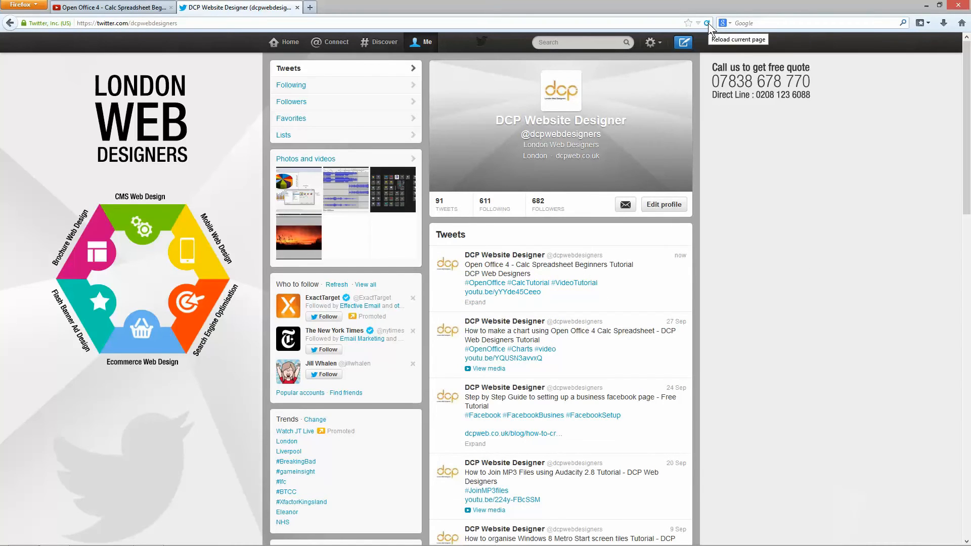
# Reload the profile, expand the new tweet's media, and play the embedded YouTube video
pyautogui.click(706, 22)
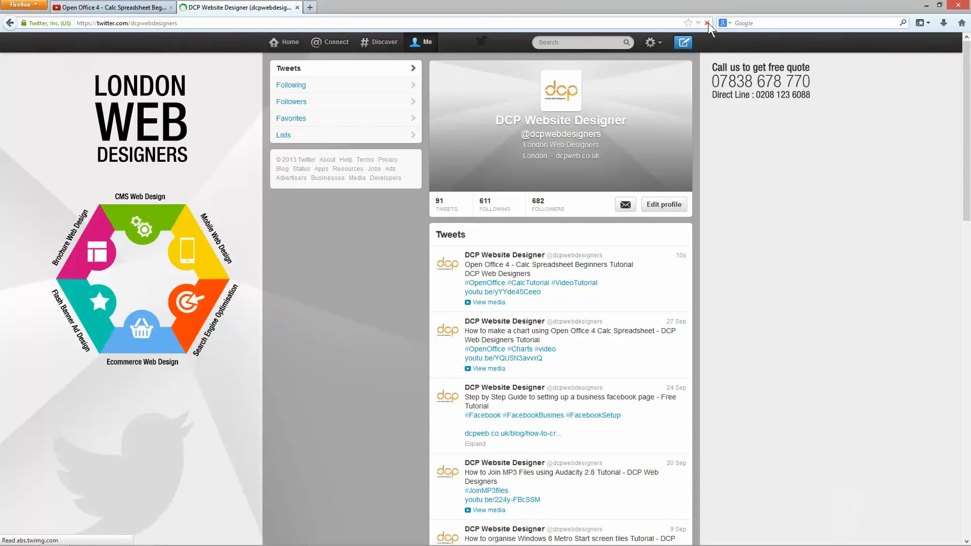
pyautogui.click(705, 22)
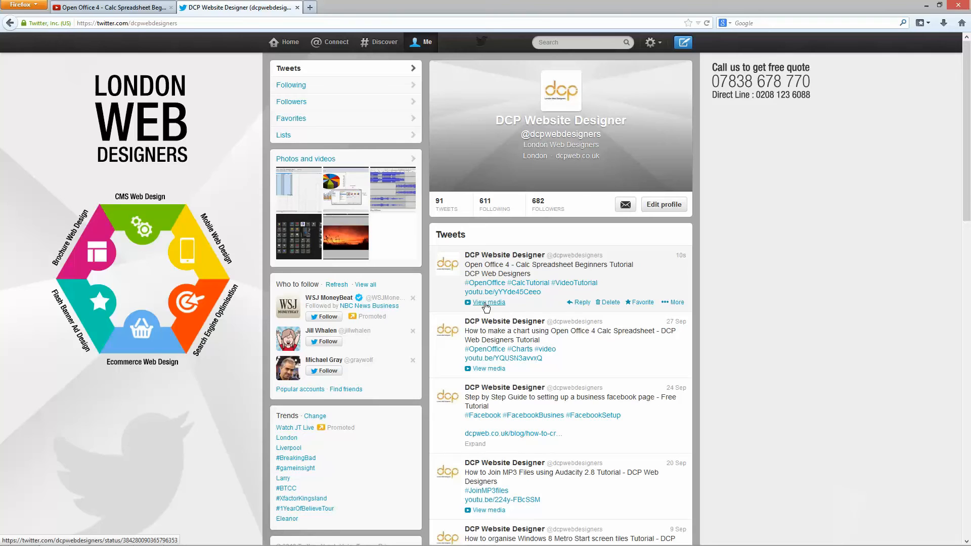
pyautogui.click(488, 302)
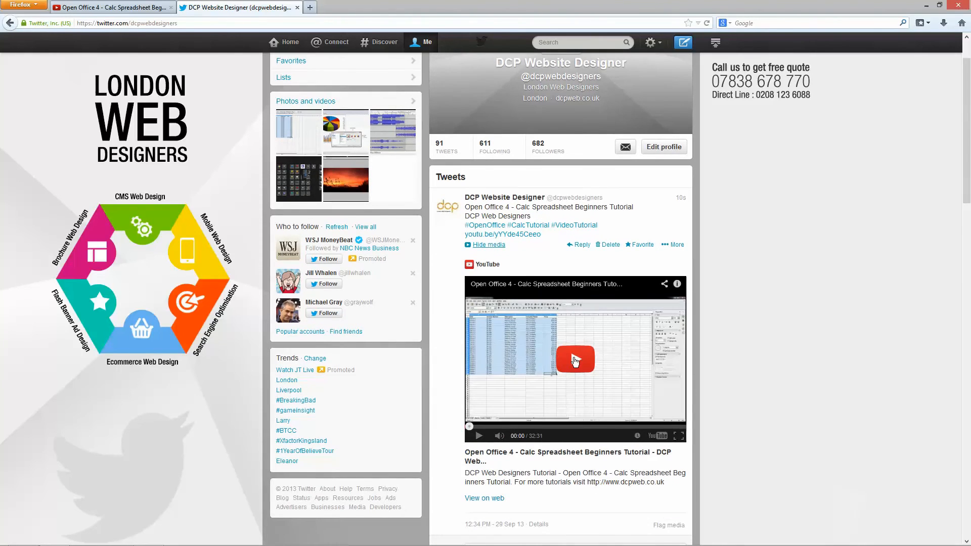
pyautogui.click(574, 359)
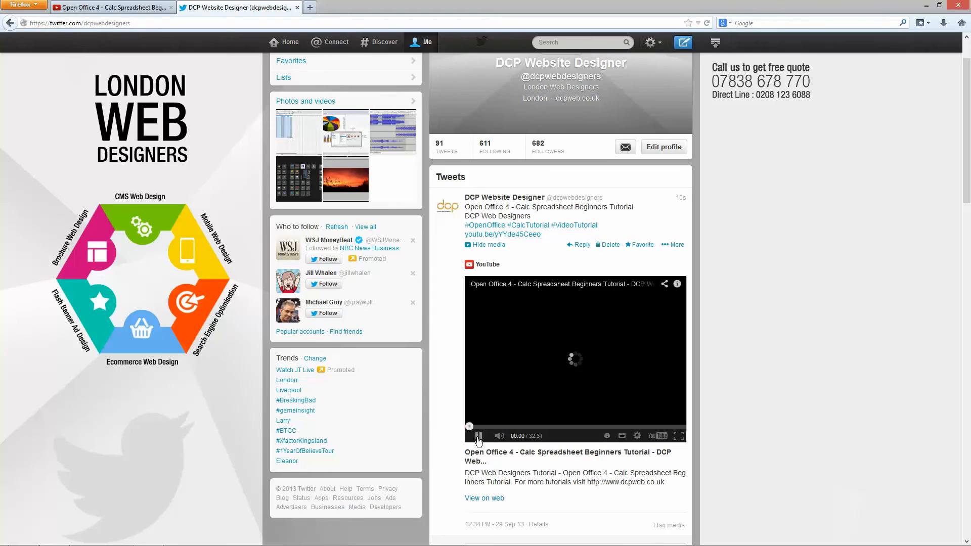
pyautogui.click(479, 436)
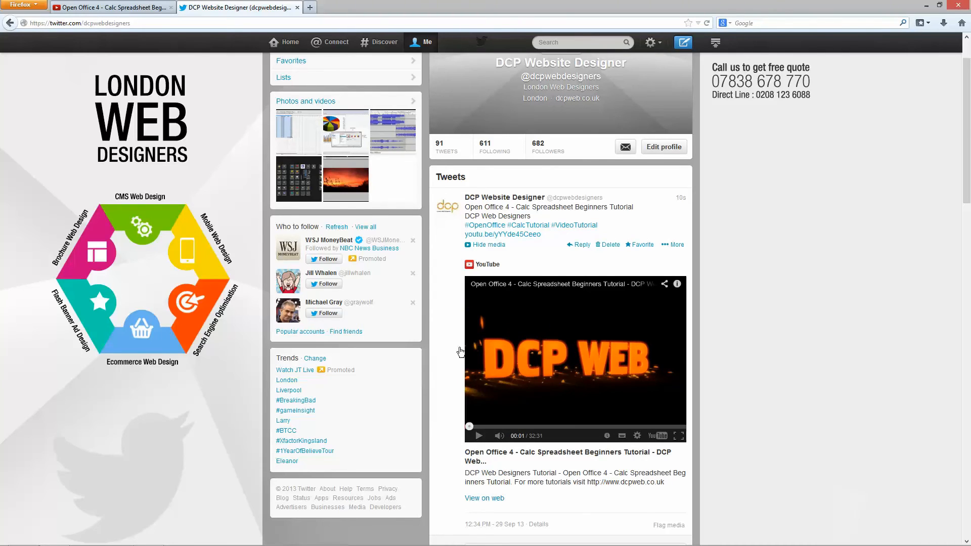
pyautogui.moveTo(789, 359)
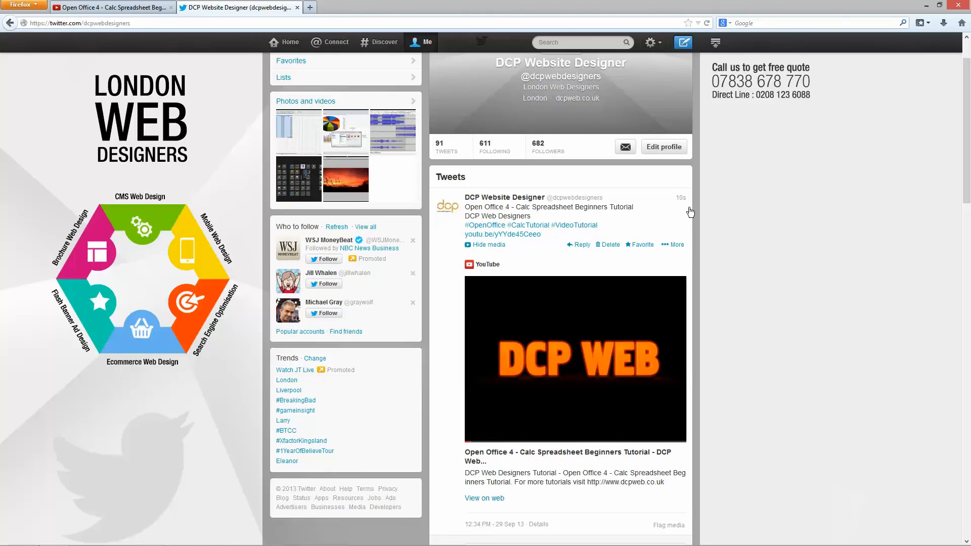
pyautogui.click(575, 359)
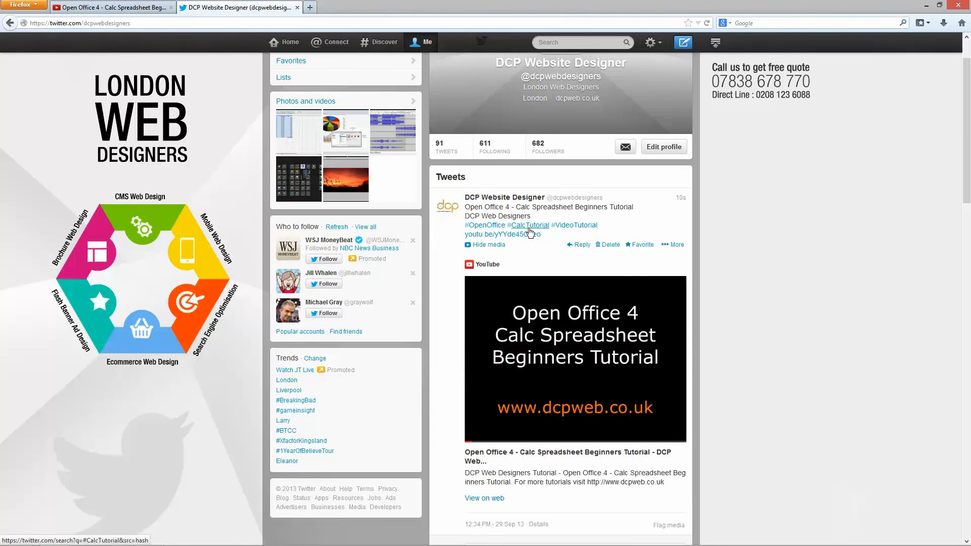
pyautogui.moveTo(467, 213)
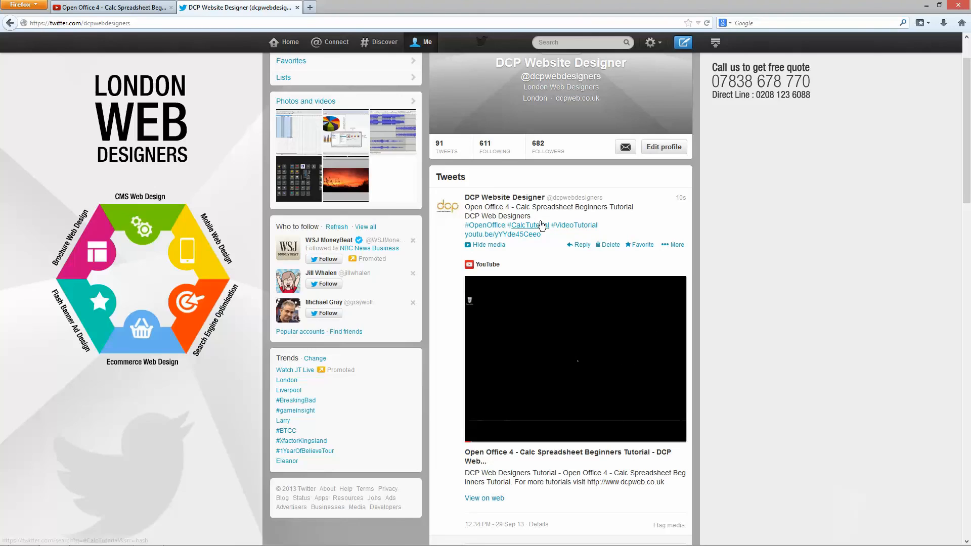
pyautogui.moveTo(742, 341)
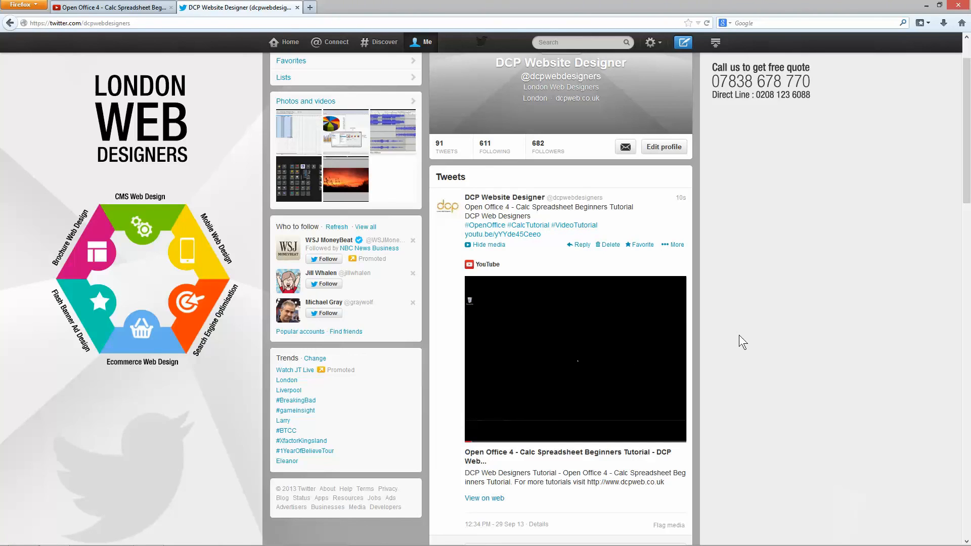